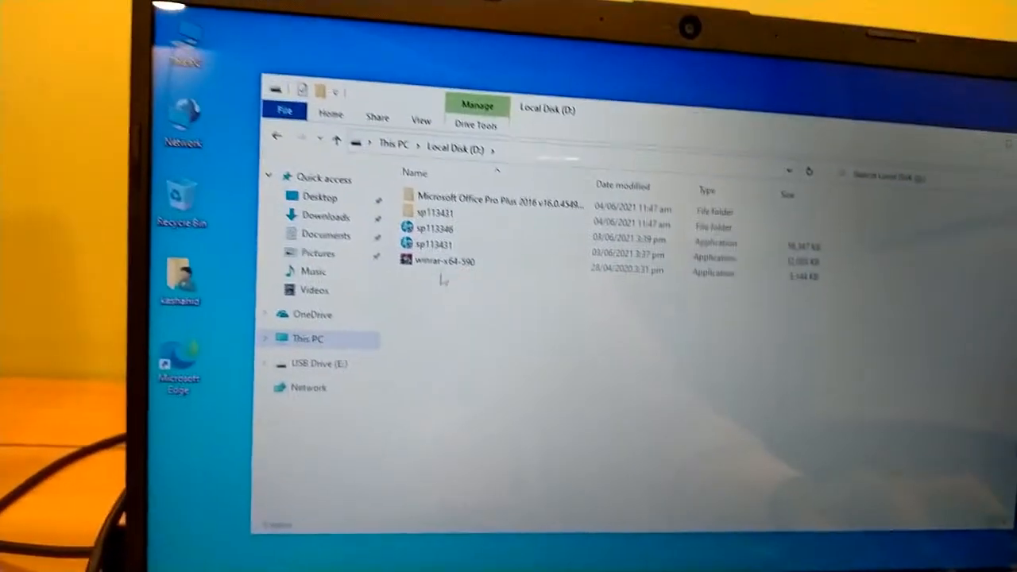
# - Run the sp113431 BIOS update package from Local Disk (D:)
pyautogui.click(467, 245)
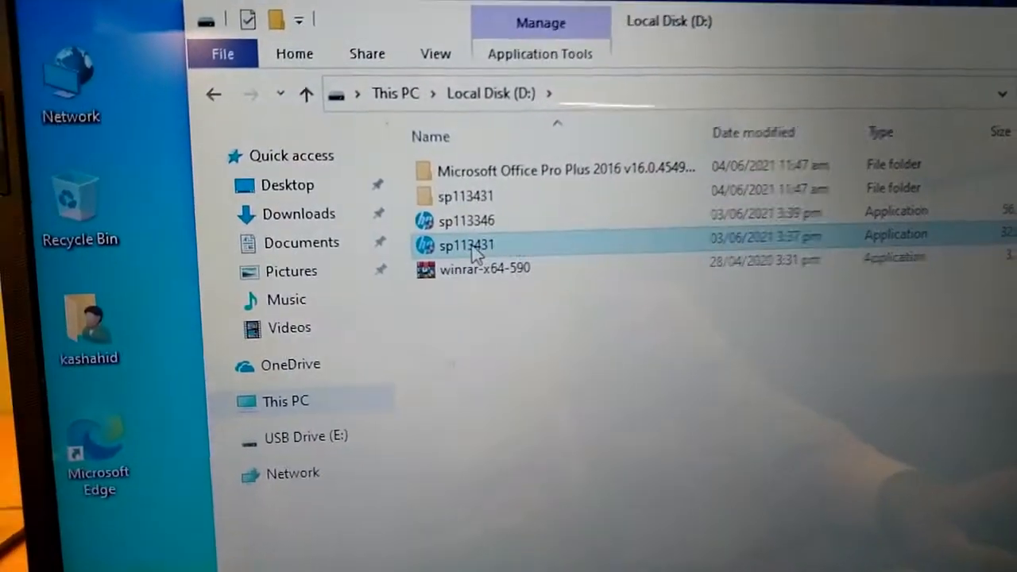
pyautogui.doubleClick(467, 245)
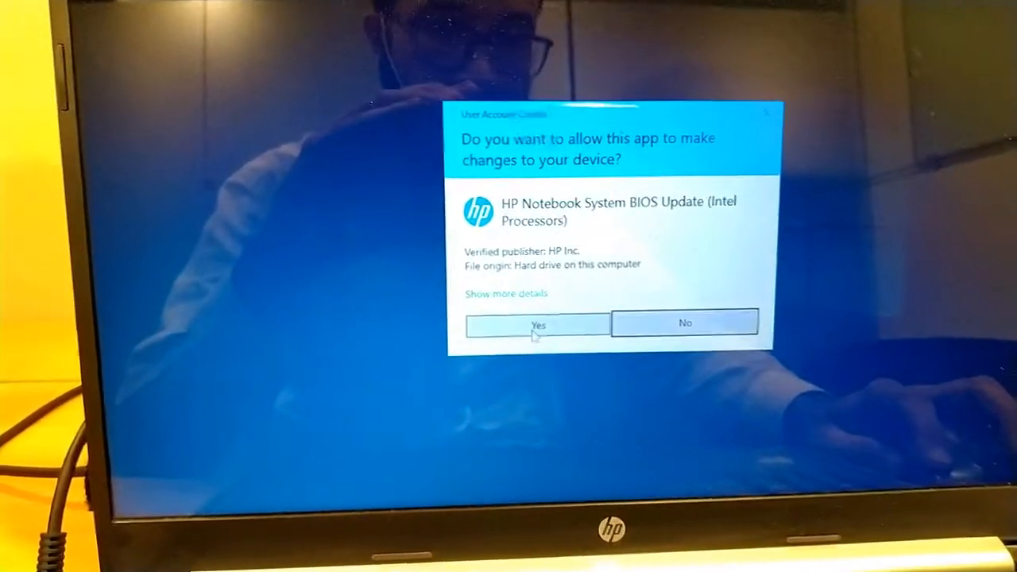
# - Allow the installer, accept the license agreement and extract to the default SWSetup folder
pyautogui.click(537, 324)
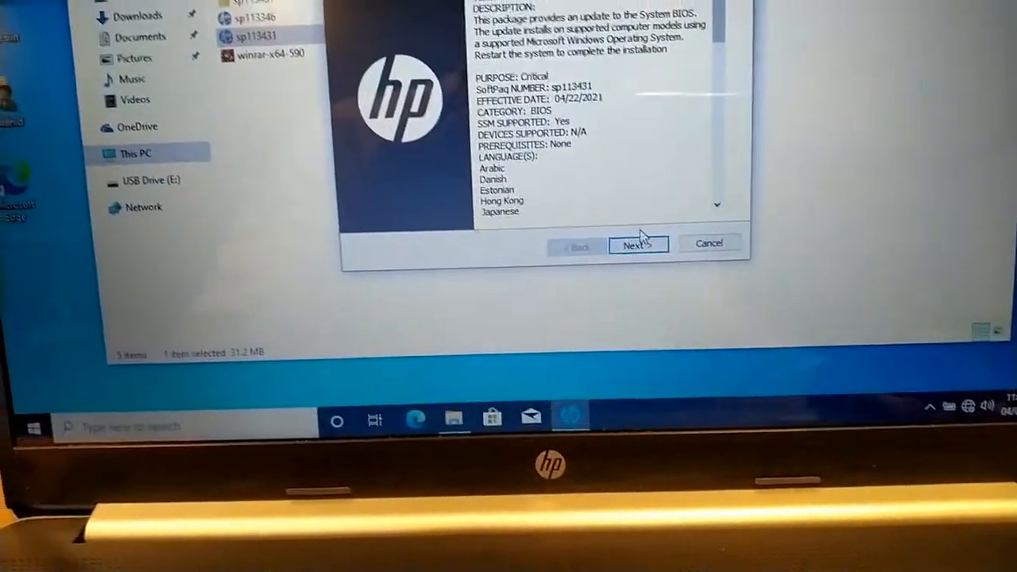
pyautogui.click(639, 244)
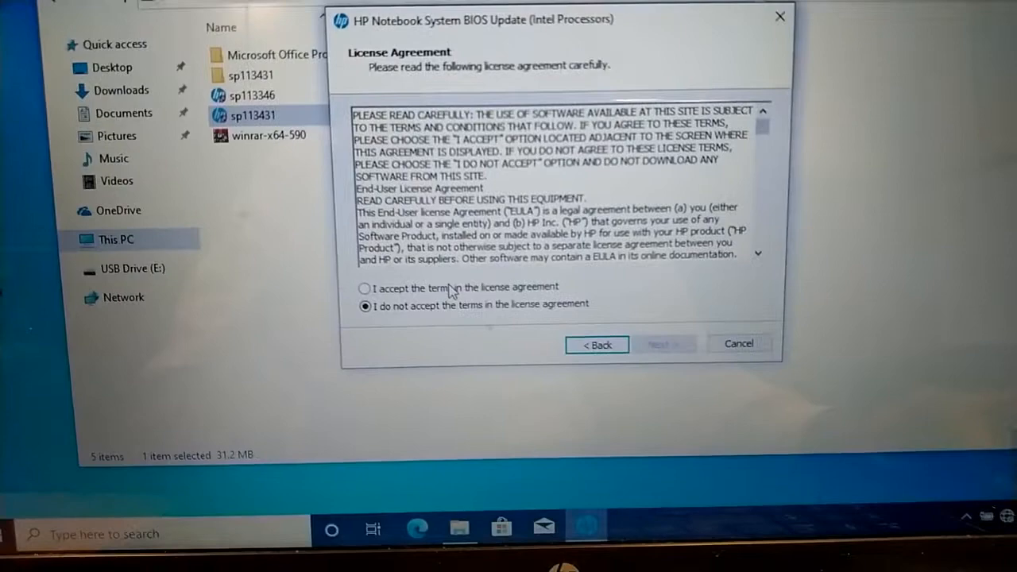
pyautogui.click(365, 286)
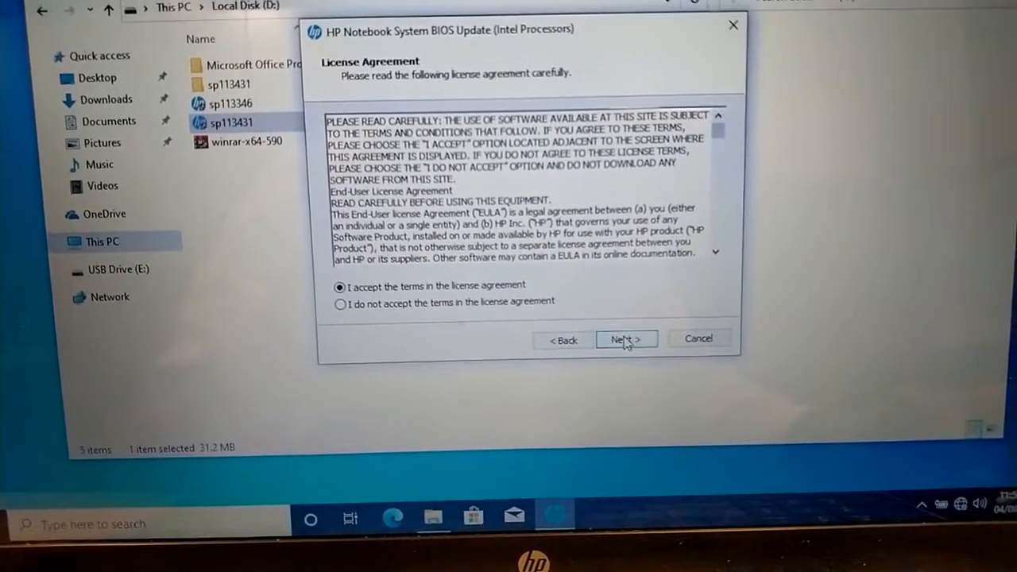
pyautogui.click(626, 340)
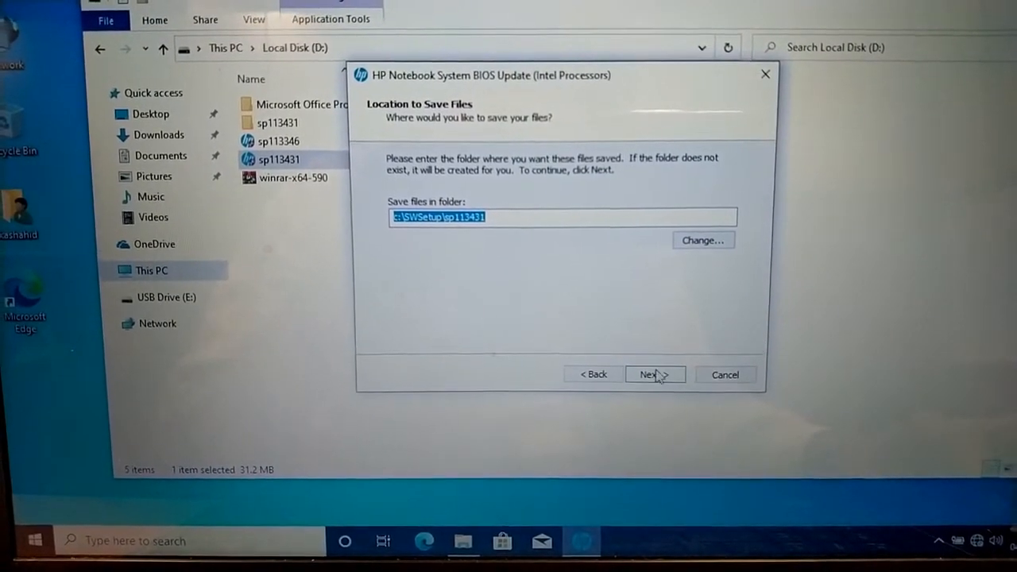
pyautogui.click(651, 375)
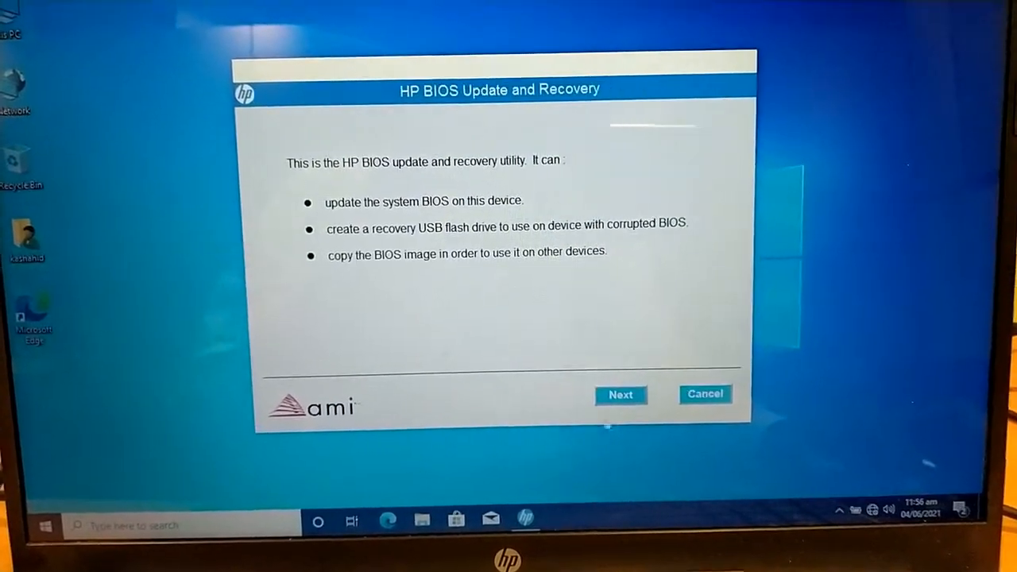
# - Pass the welcome and F.18 version notice and choose 'Create Recovery USB flash drive'
pyautogui.click(620, 394)
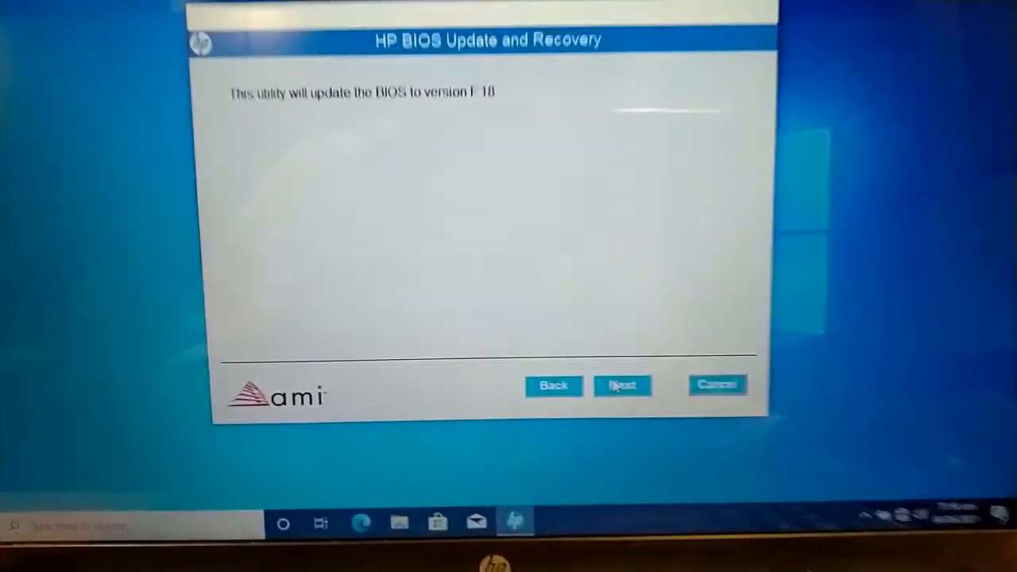
pyautogui.click(623, 384)
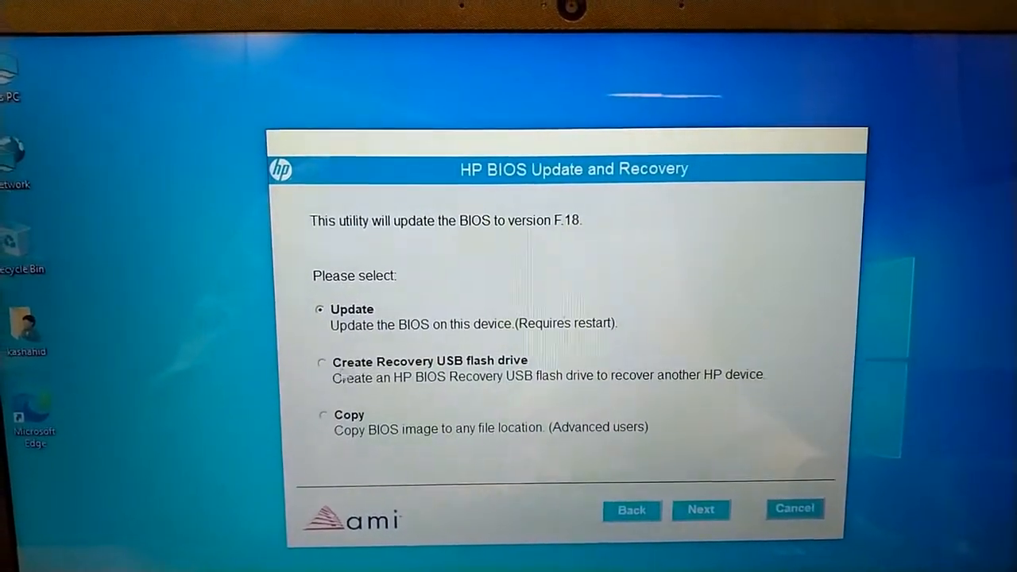
pyautogui.click(322, 363)
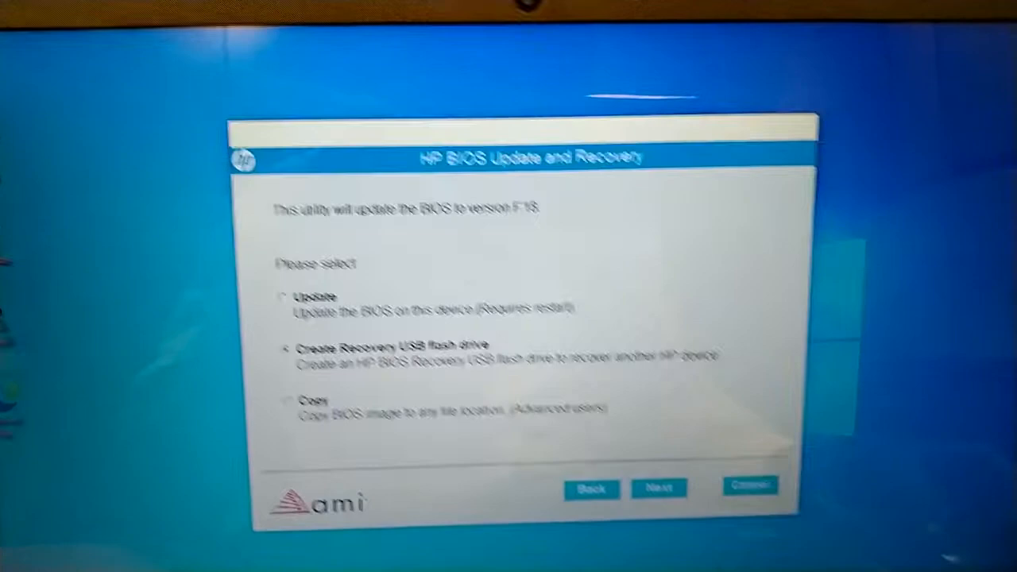
# - Select USB drive E: as target, confirm the format warning and create the recovery drive
pyautogui.click(660, 489)
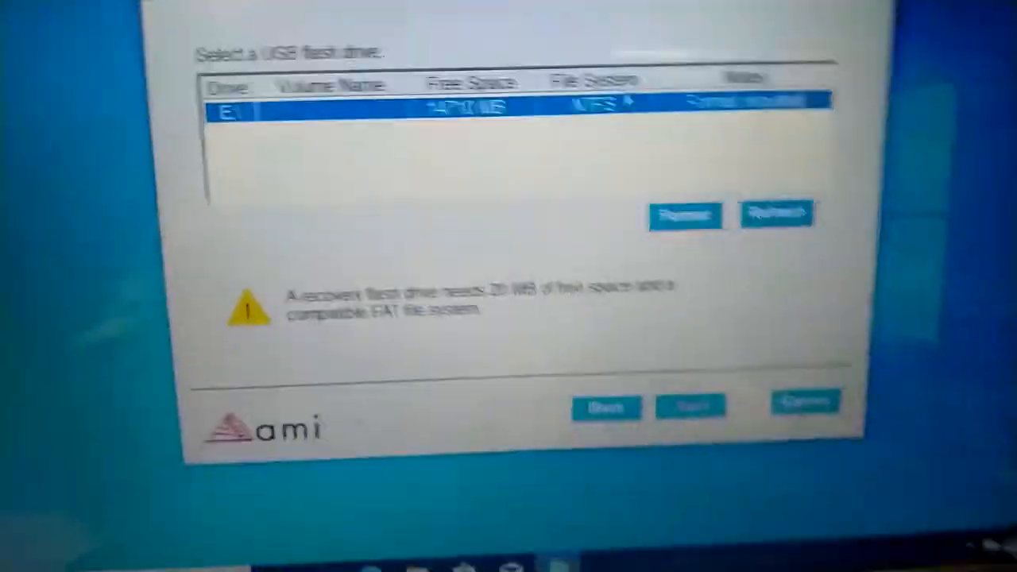
pyautogui.click(688, 405)
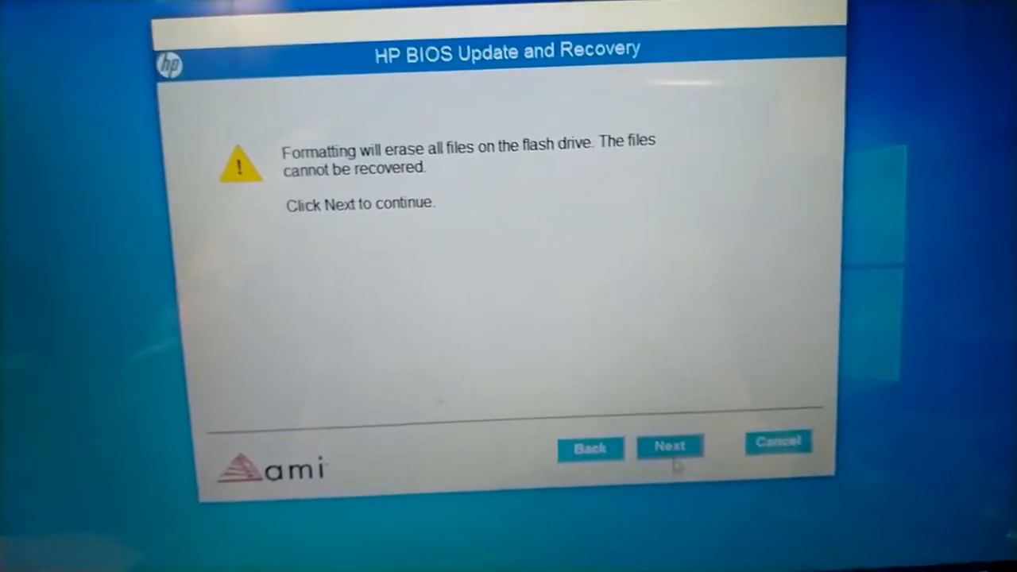
pyautogui.click(669, 445)
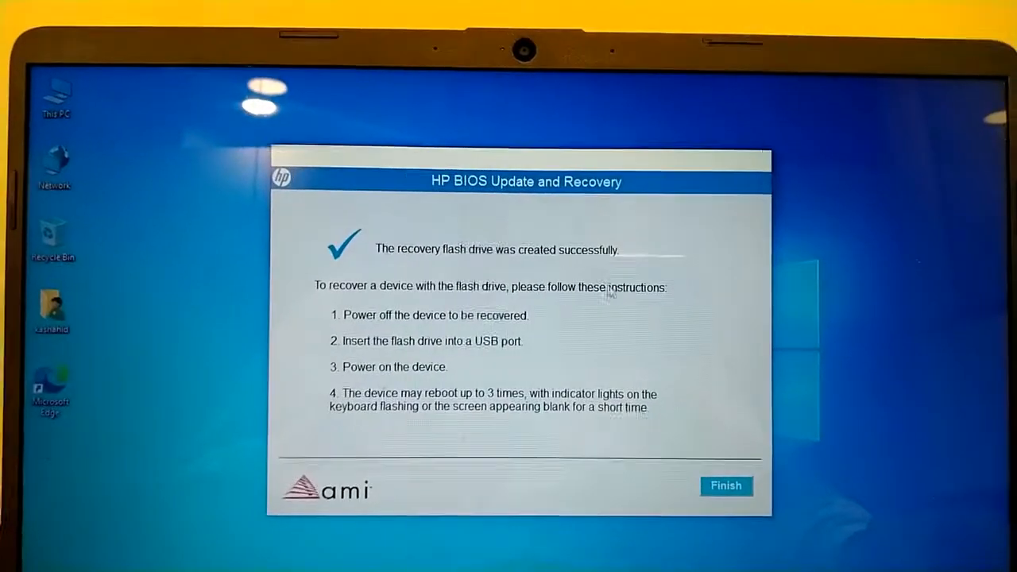
# - Finish the utility and select the HP_TOOLS (E:) drive in This PC
pyautogui.click(724, 486)
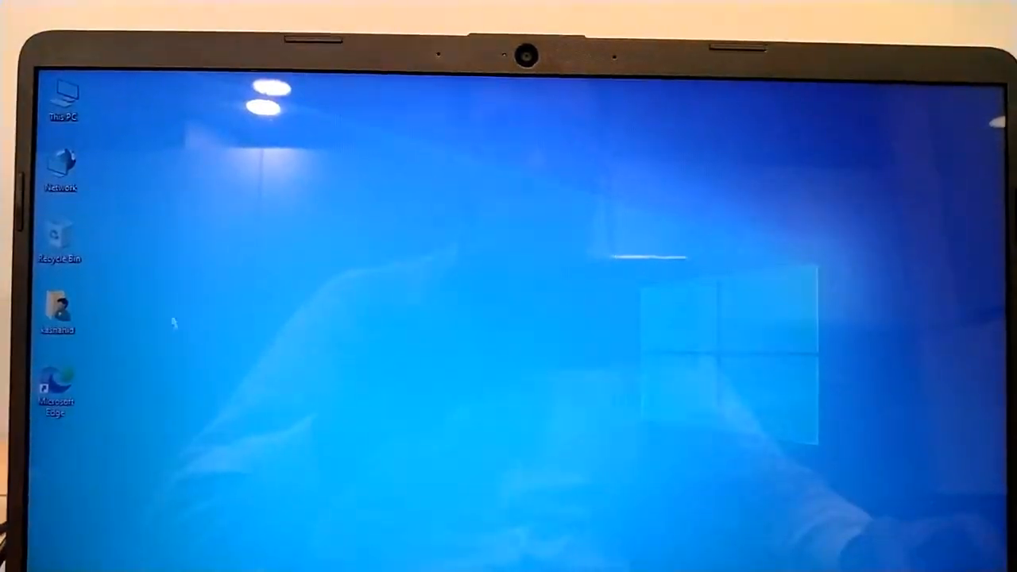
pyautogui.doubleClick(65, 99)
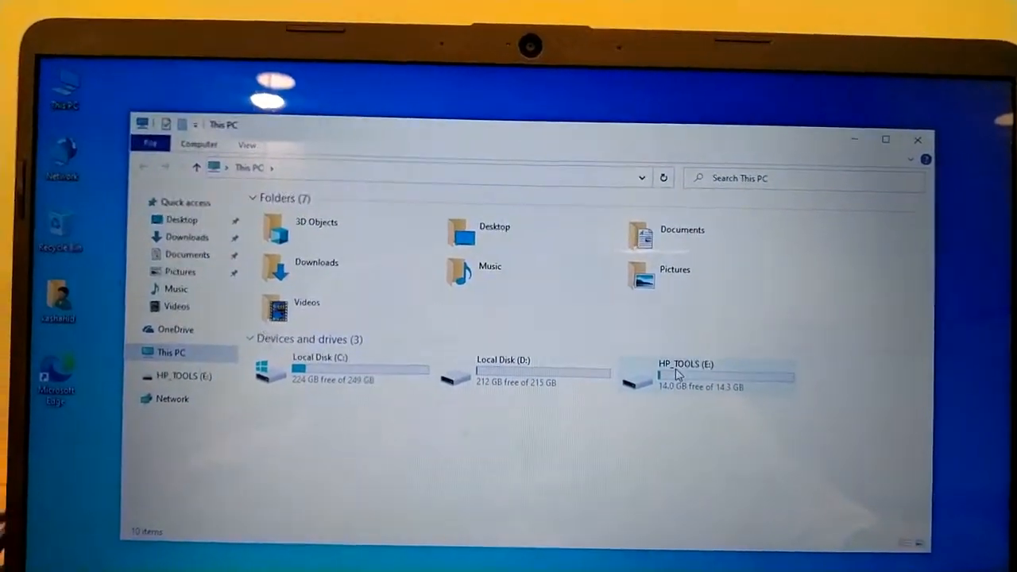
pyautogui.click(683, 373)
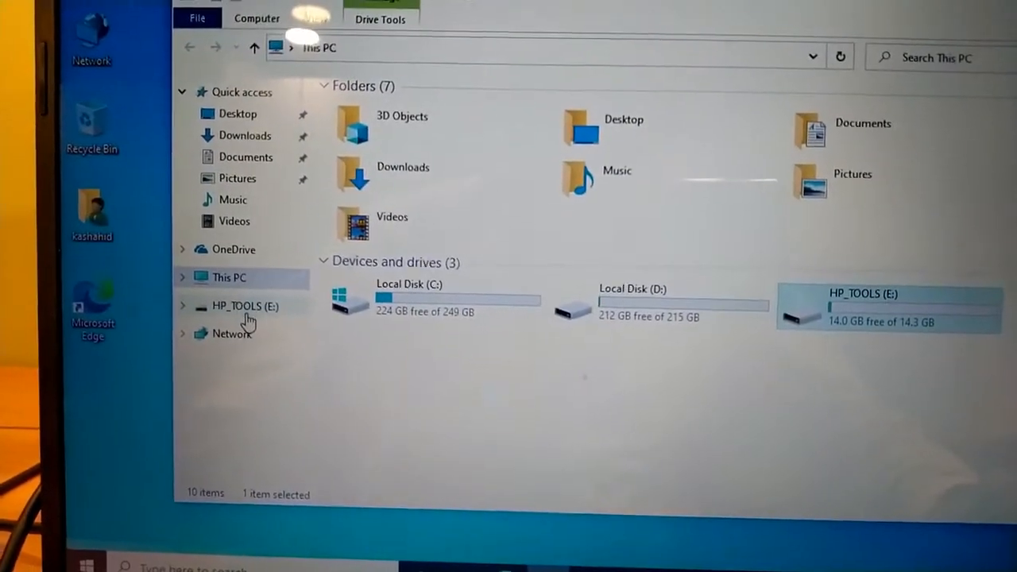
# - Browse HP_TOOLS (E:) through Hewlett-Packard > BIOS and HP > BIOS > Current folders
pyautogui.doubleClick(861, 292)
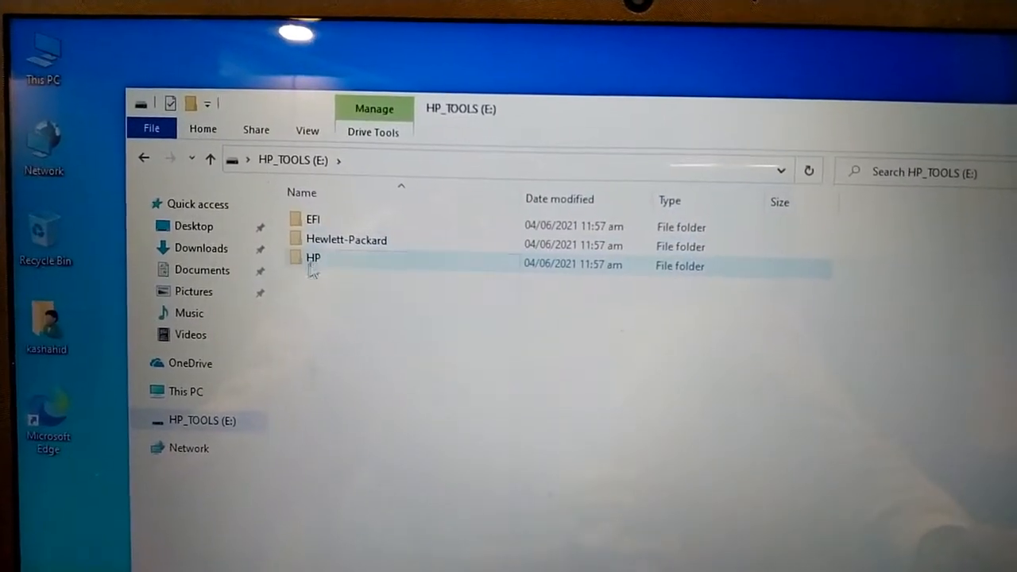
pyautogui.doubleClick(346, 238)
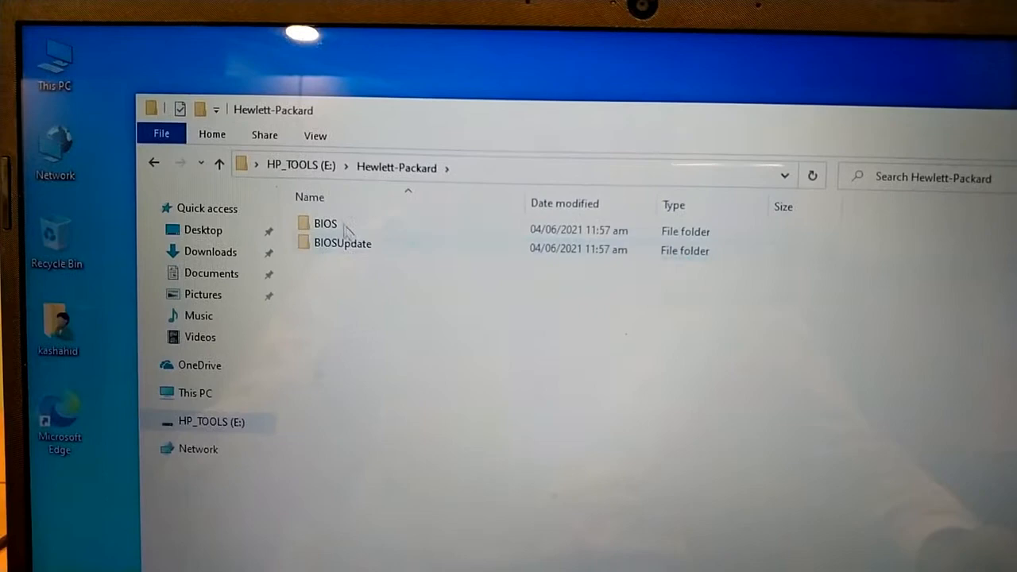
pyautogui.doubleClick(324, 222)
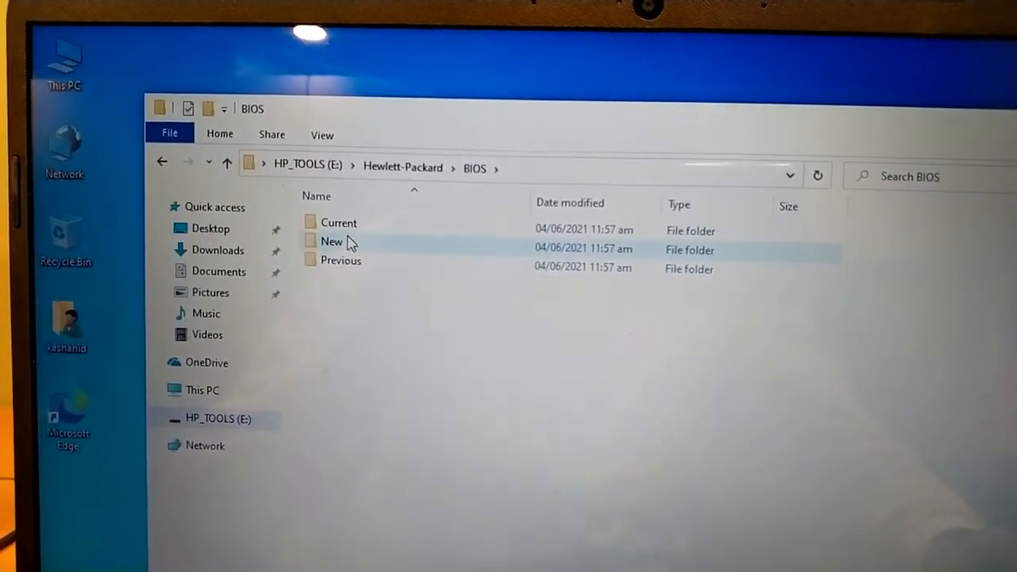
pyautogui.doubleClick(338, 223)
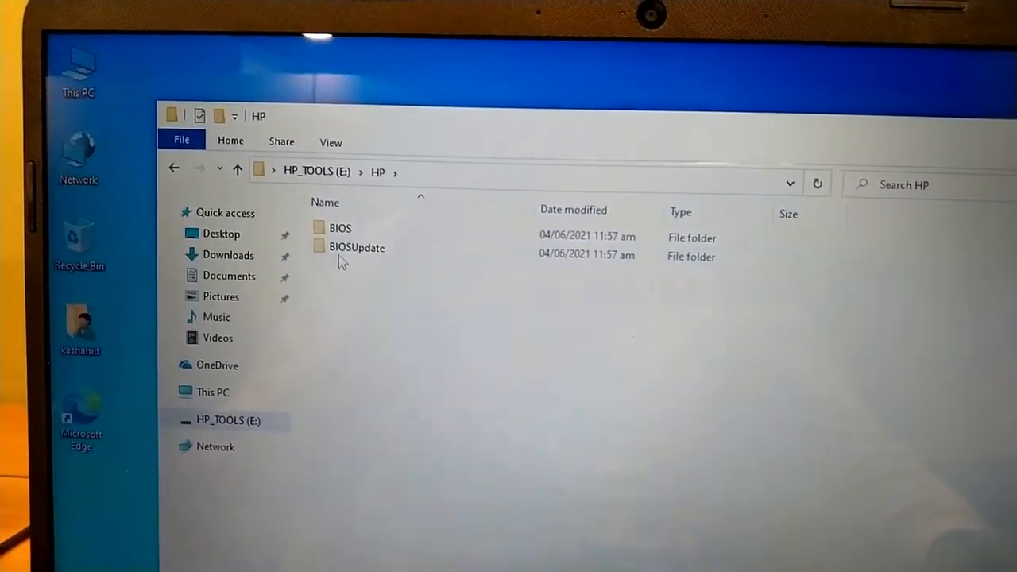
pyautogui.doubleClick(340, 229)
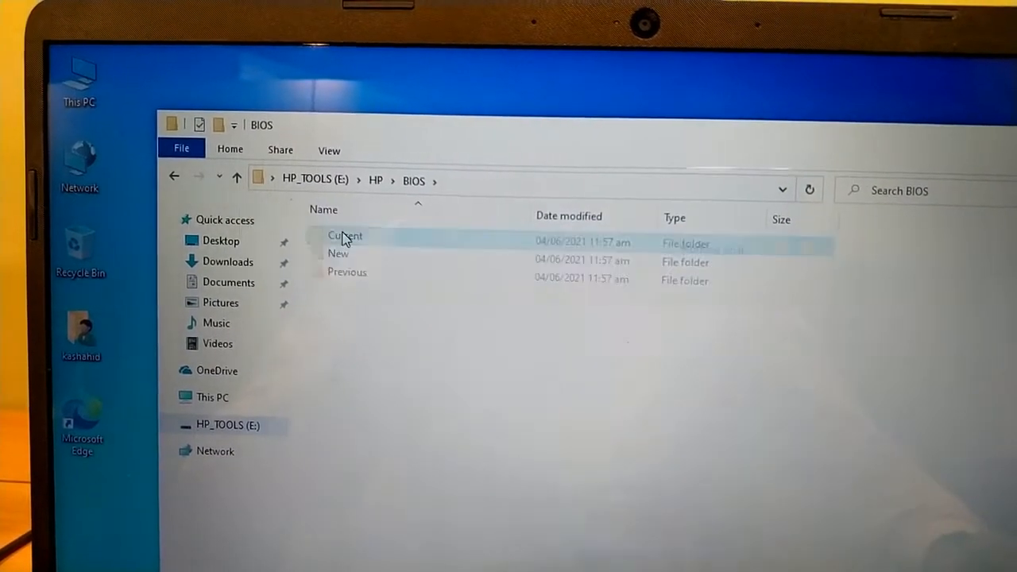
pyautogui.doubleClick(343, 235)
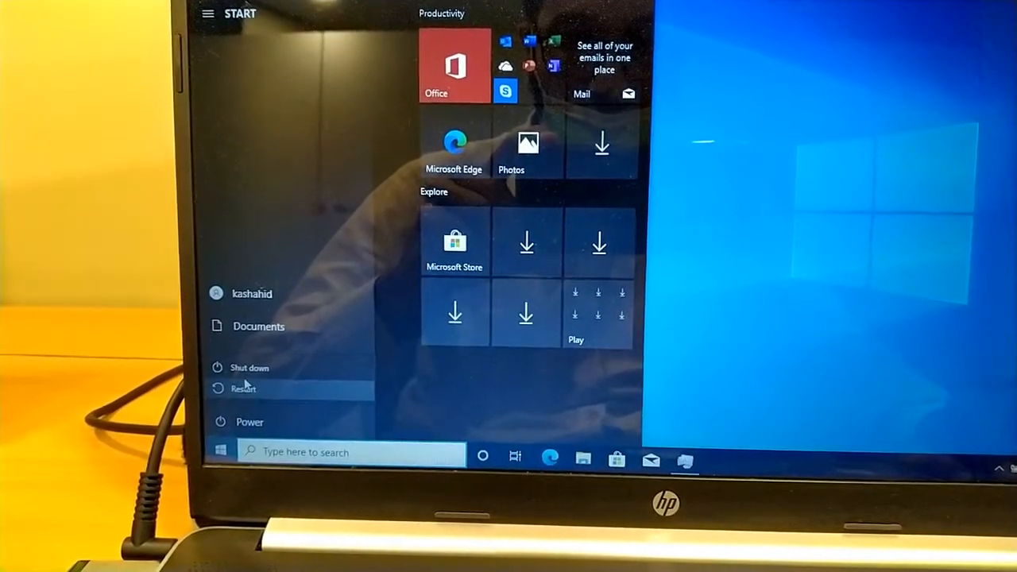
# - Shut down the laptop from the Start menu
pyautogui.click(252, 367)
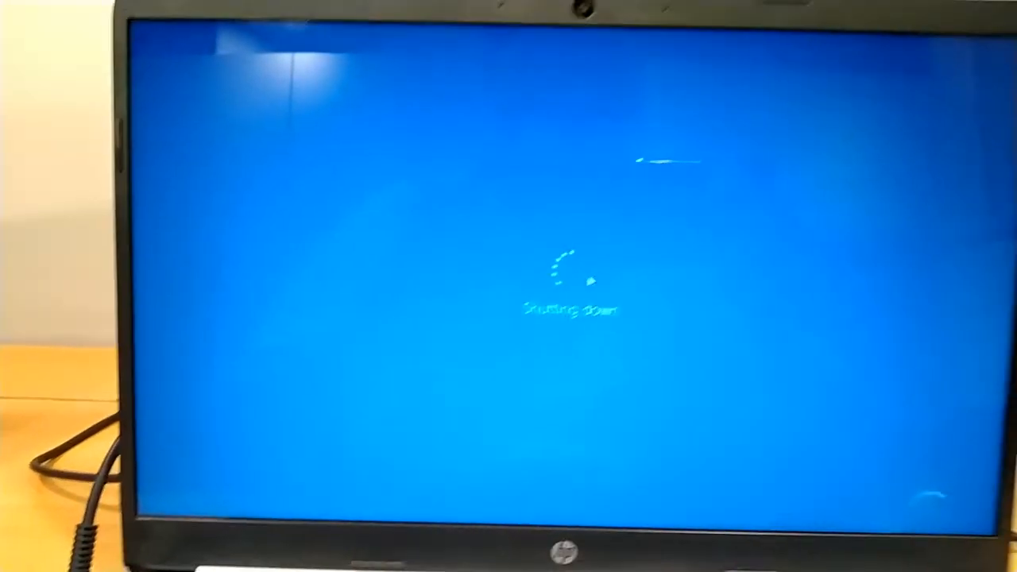